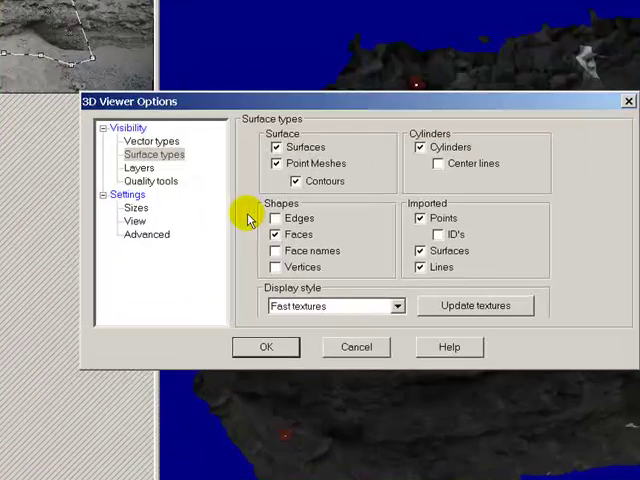
{"action": "mouse_move", "coordinate": [278, 292]}
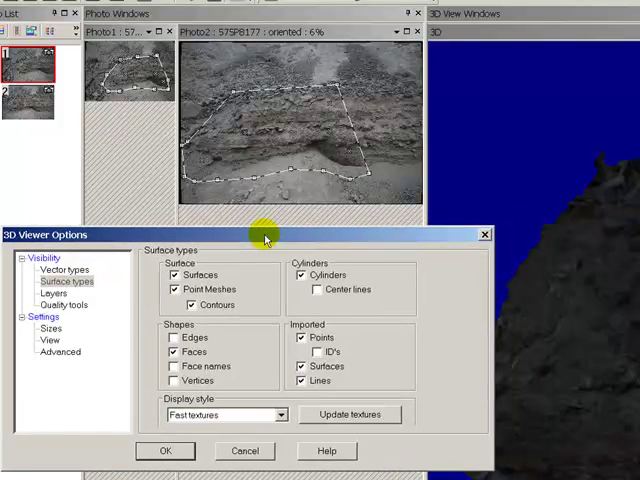
Step: Show surfaces and point meshes in the 3D view using the Fast textures display style
{"action": "left_click_drag", "start_coordinate": [264, 236], "coordinate": [284, 222]}
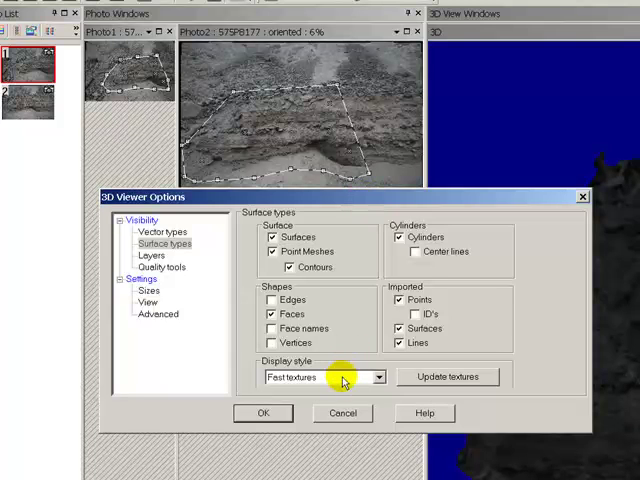
{"action": "left_click", "coordinate": [310, 376]}
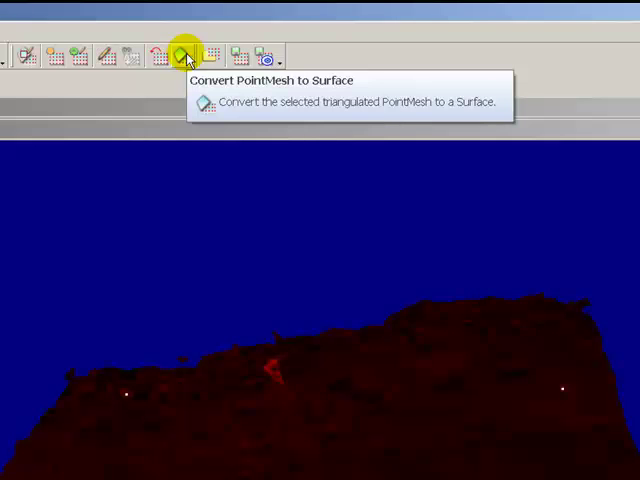
{"action": "left_click", "coordinate": [184, 56]}
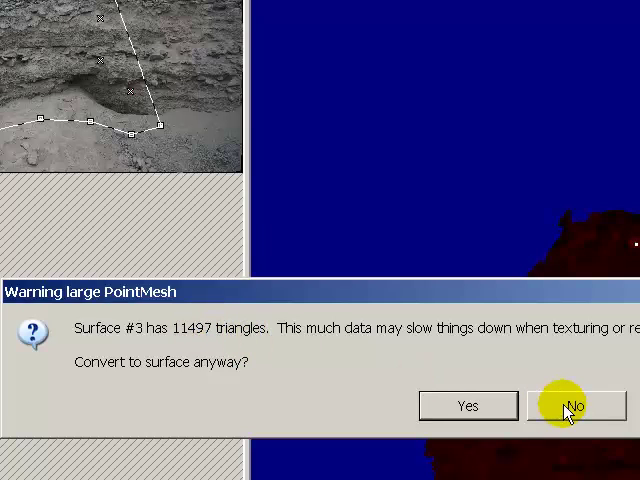
{"action": "left_click", "coordinate": [576, 404]}
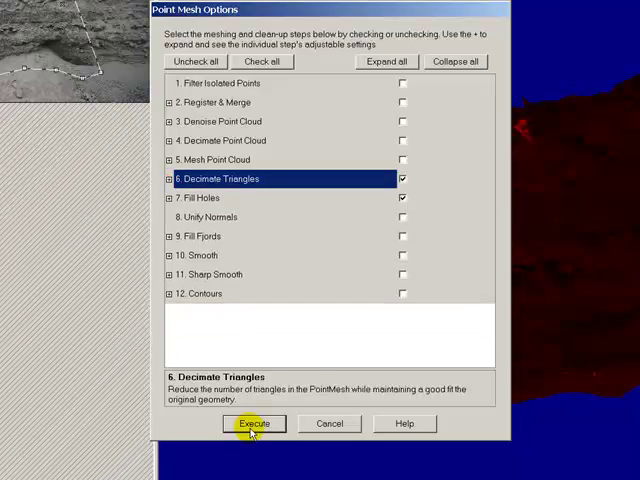
Step: Execute decimation and hole filling, reducing the mesh to 5,655 triangles, and dismiss the summary
{"action": "left_click", "coordinate": [254, 424]}
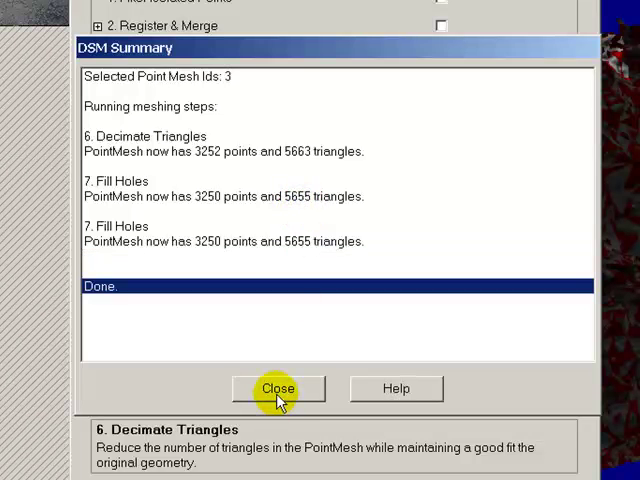
{"action": "left_click", "coordinate": [278, 388]}
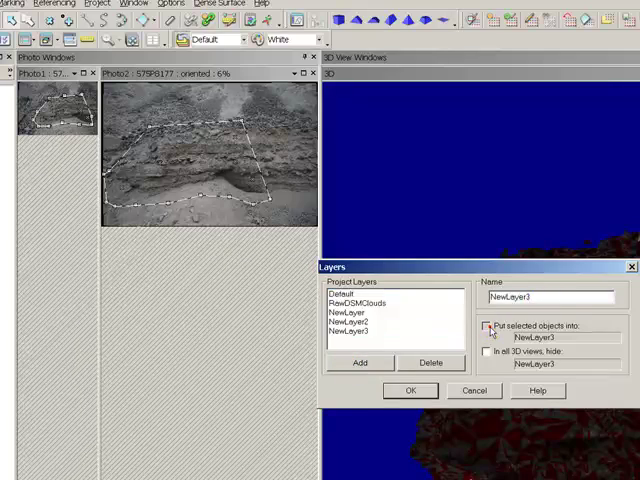
Step: Place the selected mesh objects into the new layer NewLayer3
{"action": "left_click", "coordinate": [410, 390]}
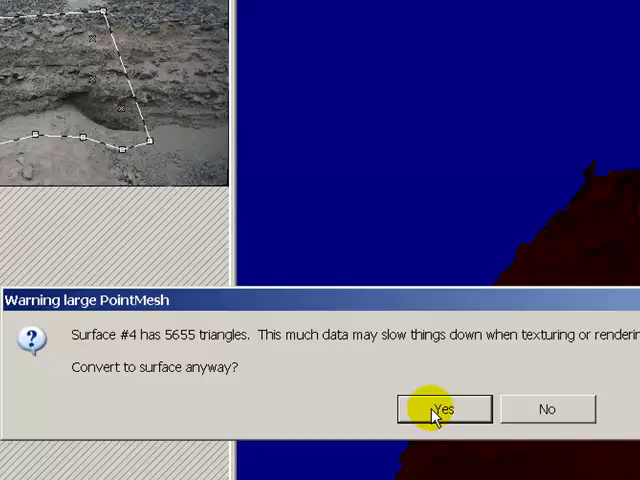
Step: Confirm converting the 5,655-triangle point mesh into Surface #4
{"action": "left_click", "coordinate": [444, 408]}
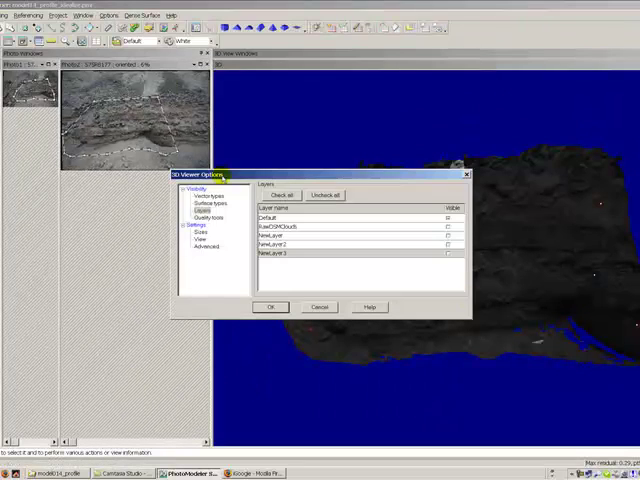
Step: Apply layer visibility, select the converted rock surface and flip its facing direction
{"action": "left_click", "coordinate": [204, 196]}
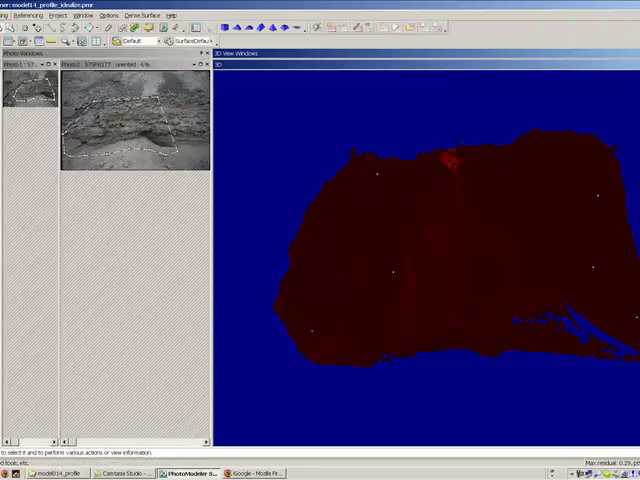
{"action": "left_click", "coordinate": [164, 36]}
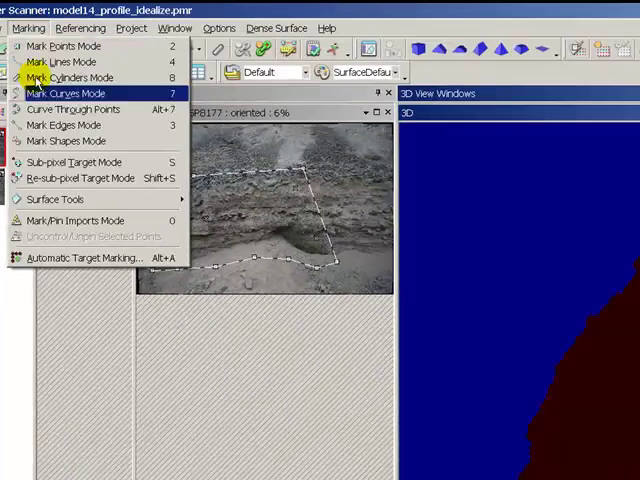
{"action": "mouse_move", "coordinate": [56, 200]}
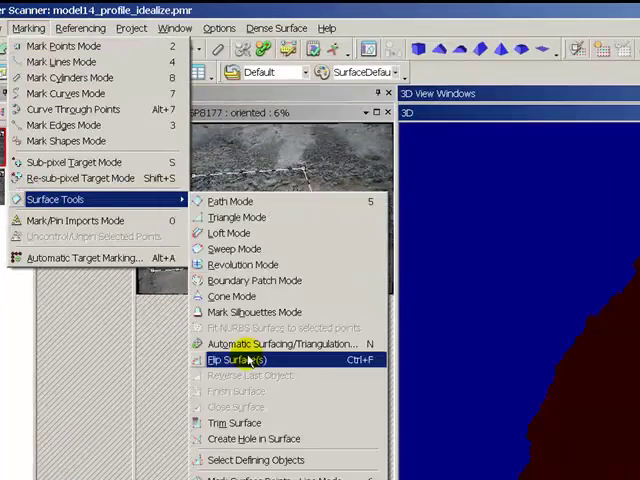
{"action": "left_click", "coordinate": [234, 360]}
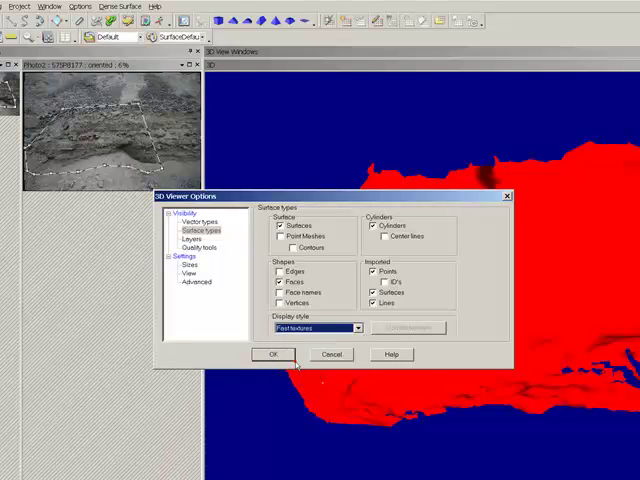
Step: Hide point meshes and render the rock surface with Quality textures, regenerating the textures
{"action": "left_click", "coordinate": [272, 354]}
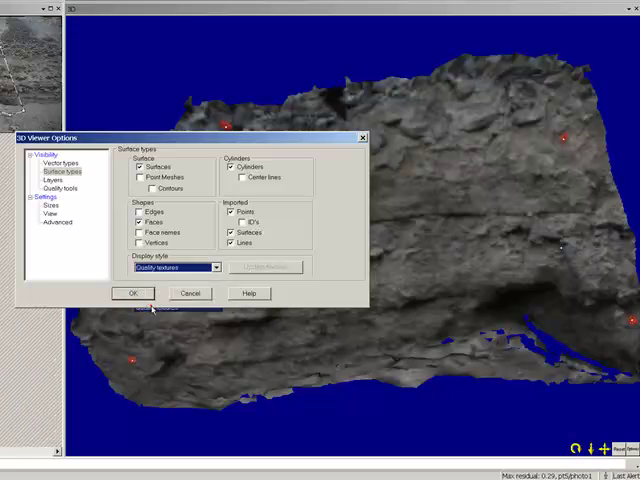
{"action": "left_click", "coordinate": [132, 292]}
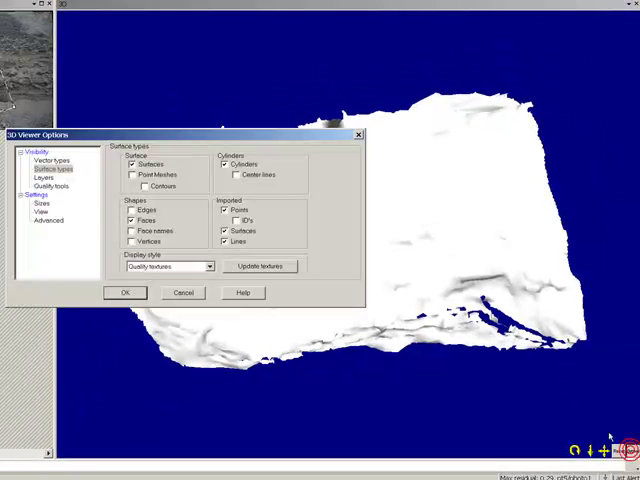
{"action": "left_click", "coordinate": [260, 266]}
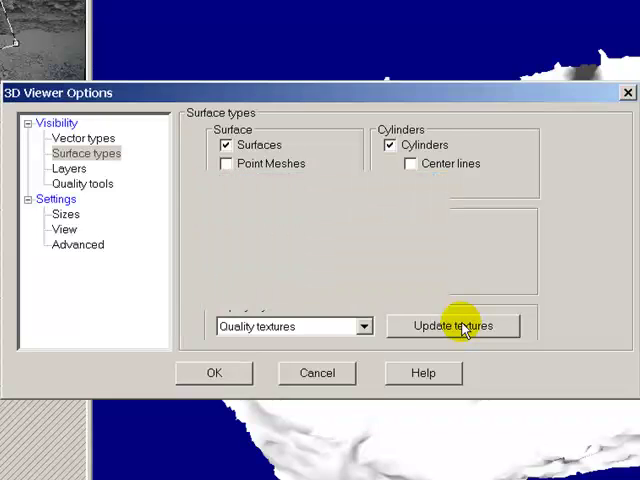
{"action": "left_click", "coordinate": [212, 372]}
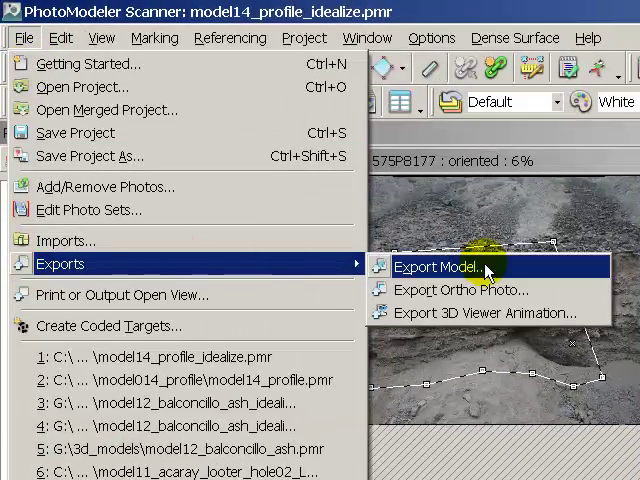
Step: Export the textured mesh as model14_profile_idealize.3ds in 3D Studio format with high-quality JPEG textures
{"action": "left_click", "coordinate": [436, 268]}
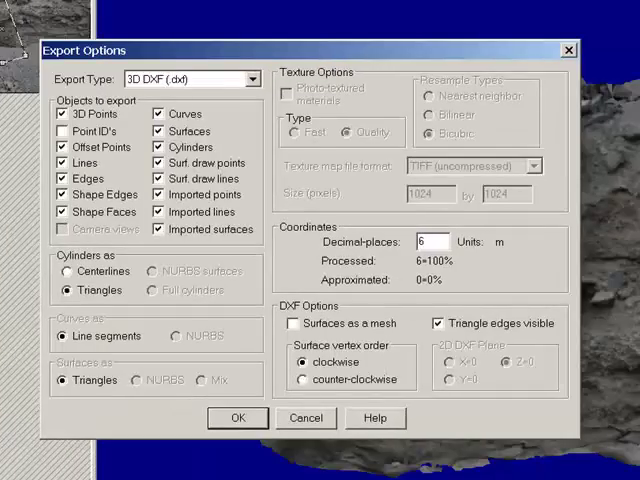
{"action": "left_click", "coordinate": [190, 78]}
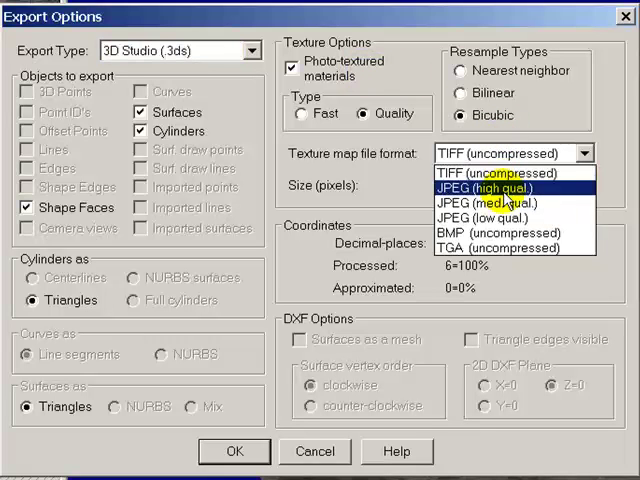
{"action": "left_click", "coordinate": [484, 188]}
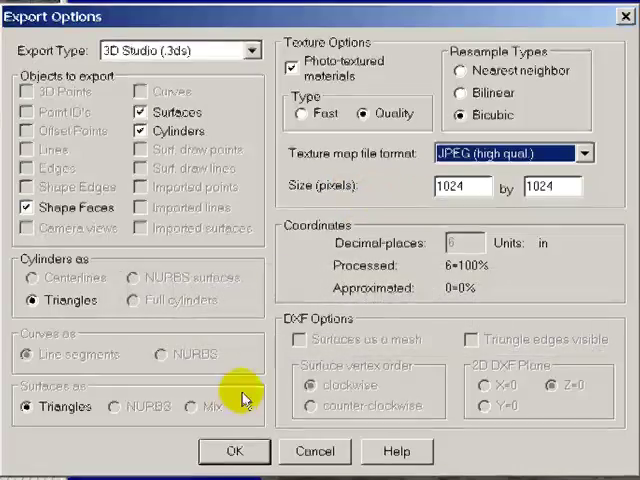
{"action": "left_click", "coordinate": [234, 452]}
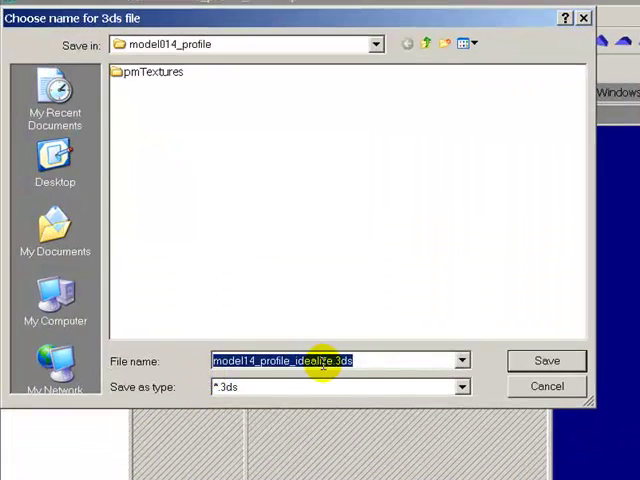
{"action": "left_click", "coordinate": [546, 360]}
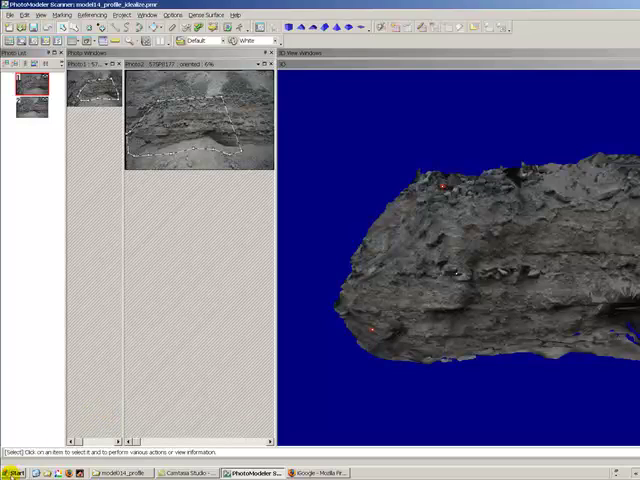
{"action": "left_click", "coordinate": [16, 472]}
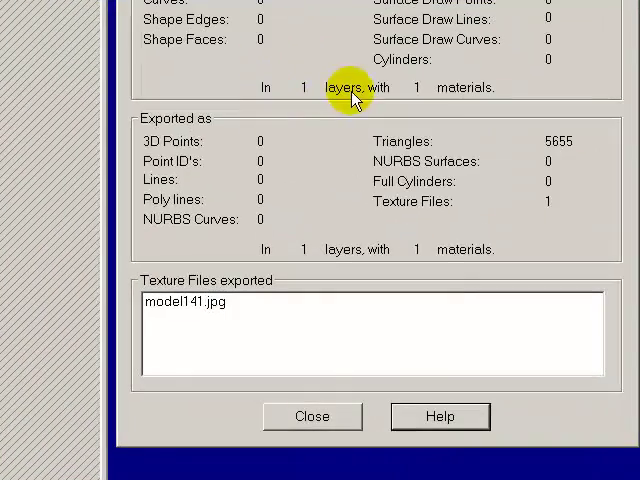
{"action": "mouse_move", "coordinate": [190, 304]}
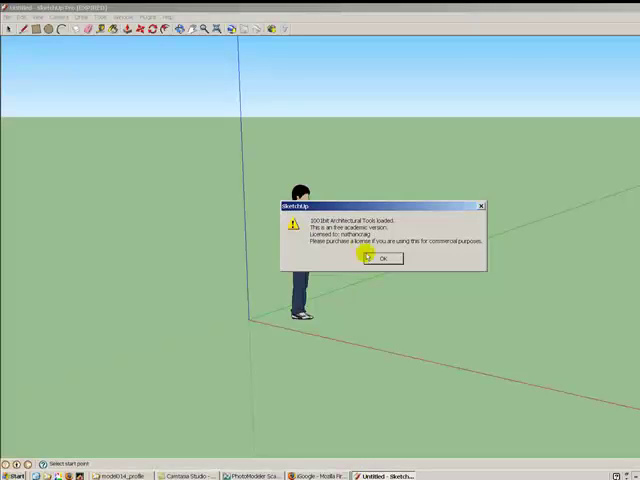
Step: Import model14_profile_idealize.3ds from the model014_profile folder into the SketchUp model
{"action": "left_click", "coordinate": [380, 258]}
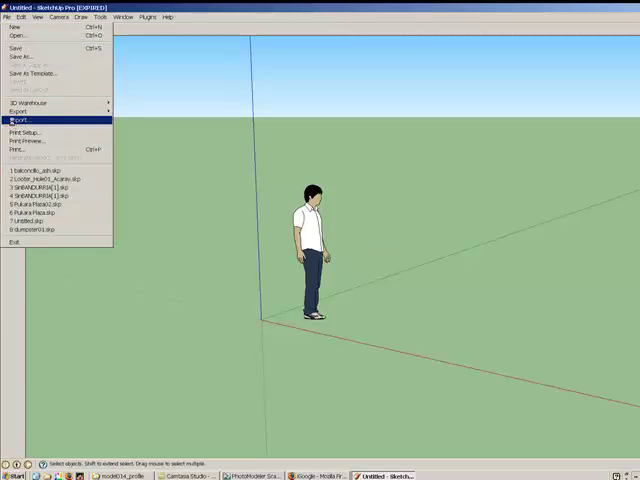
{"action": "left_click", "coordinate": [20, 120]}
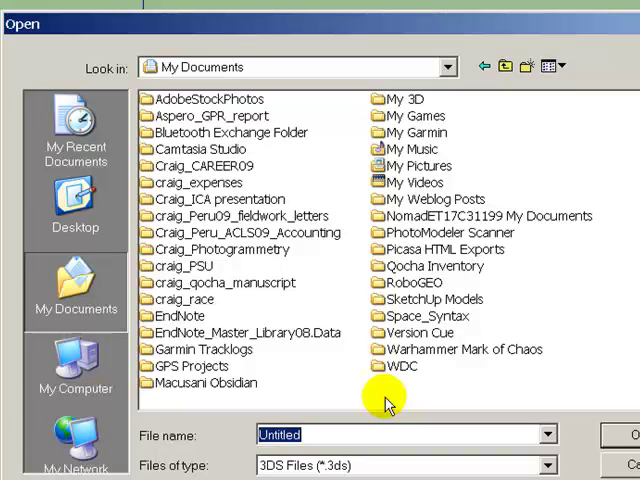
{"action": "mouse_move", "coordinate": [430, 236]}
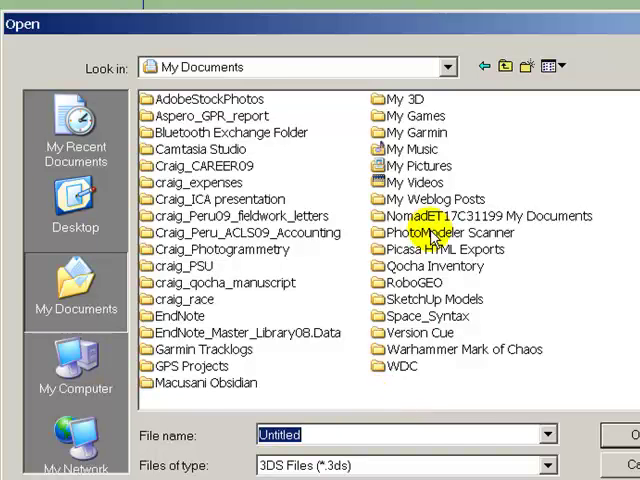
{"action": "double_click", "coordinate": [452, 232]}
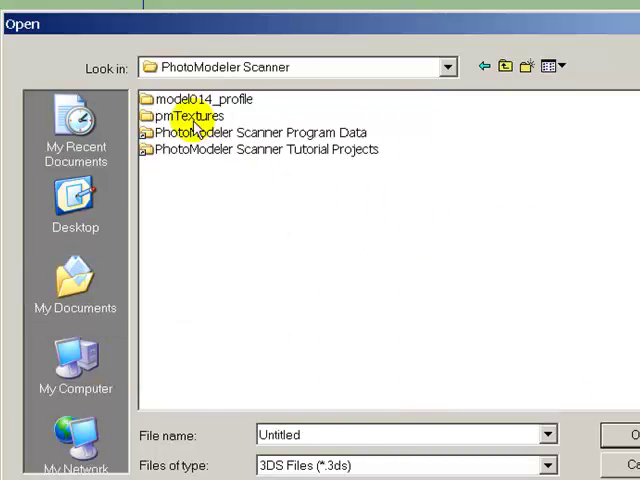
{"action": "double_click", "coordinate": [200, 98]}
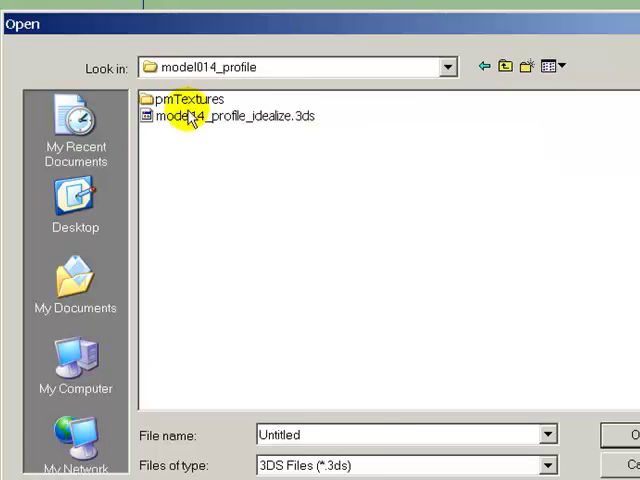
{"action": "left_click", "coordinate": [232, 116]}
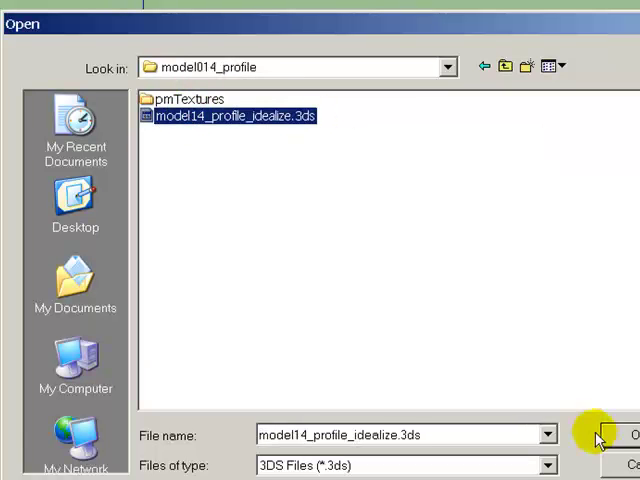
{"action": "left_click", "coordinate": [628, 434]}
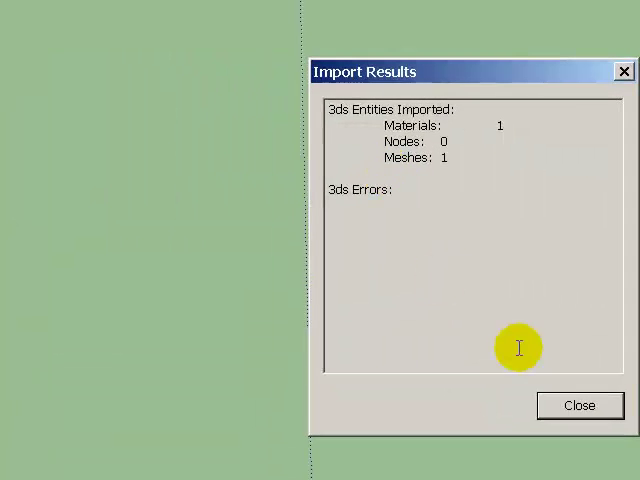
Step: Close the import report and rotate the rock mesh upright beside the human figure
{"action": "left_click", "coordinate": [580, 404]}
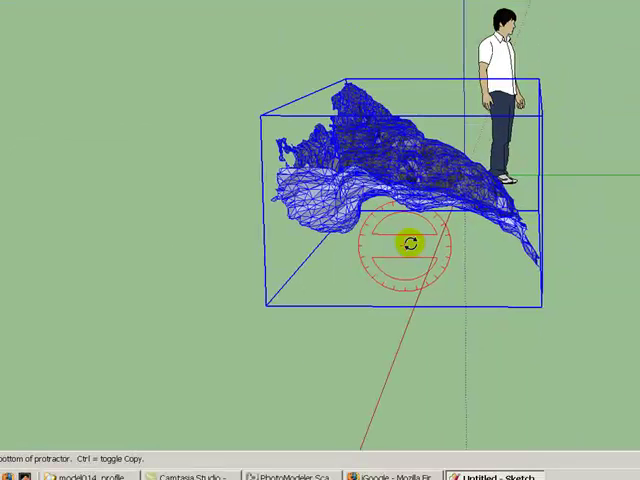
{"action": "left_click_drag", "start_coordinate": [410, 244], "coordinate": [584, 258]}
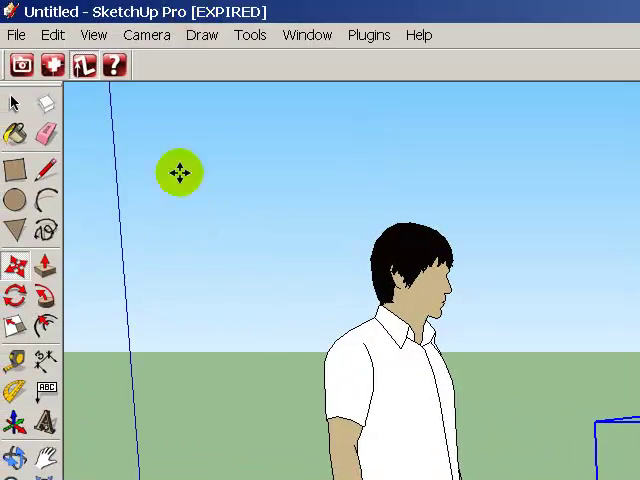
Step: Browse the menus to hide the rock mesh's edge lines so only the texture shows
{"action": "left_click", "coordinate": [202, 36]}
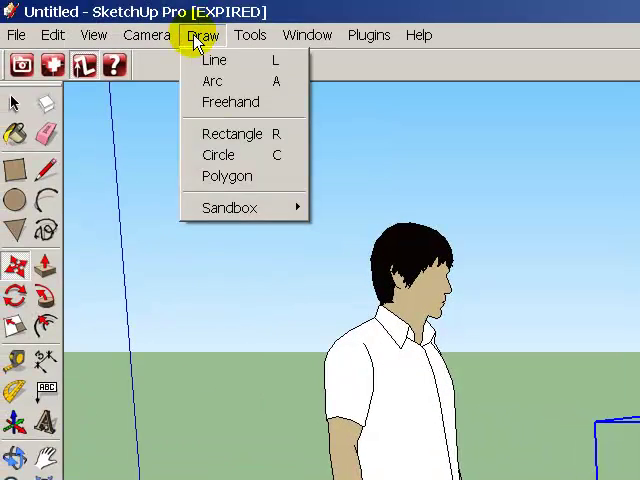
{"action": "left_click", "coordinate": [92, 34]}
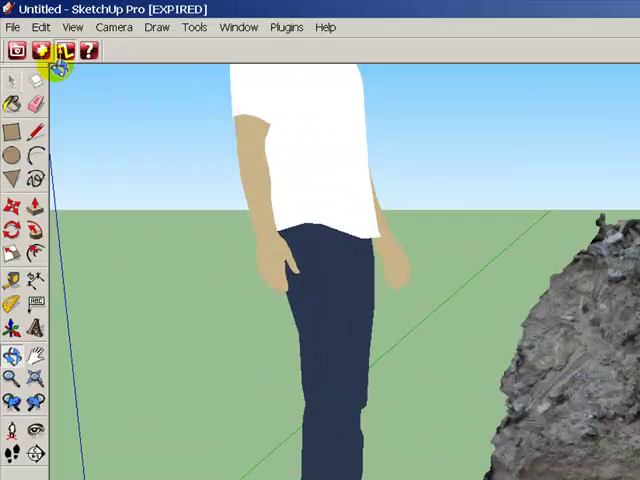
Step: Save the textured rock model as model14_profile.skp in the SketchUp Models folder via Save As
{"action": "left_click", "coordinate": [12, 28]}
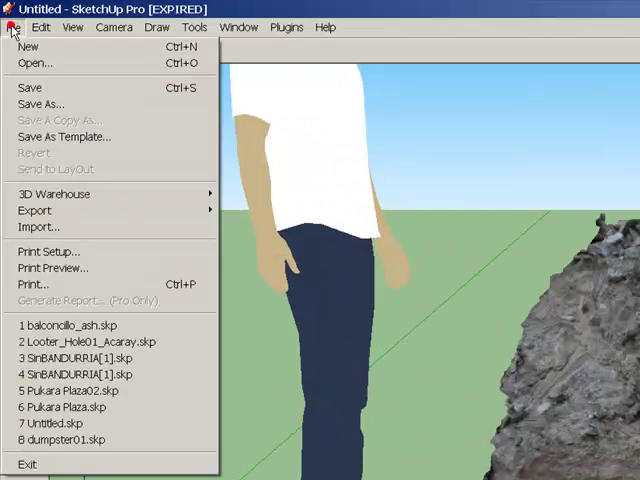
{"action": "left_click", "coordinate": [38, 104]}
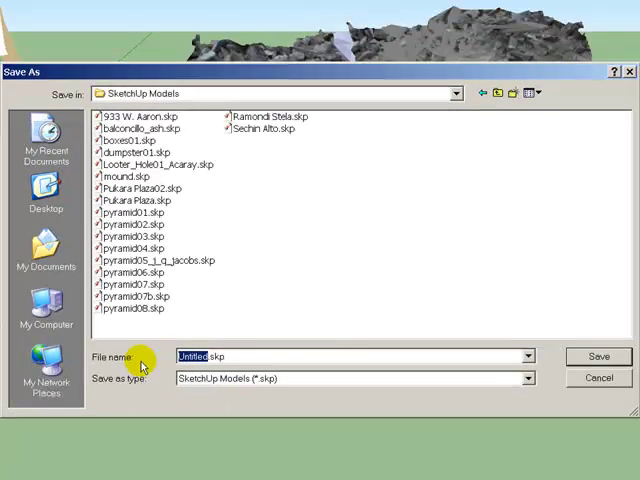
{"action": "type", "text": "model14_prof.skp"}
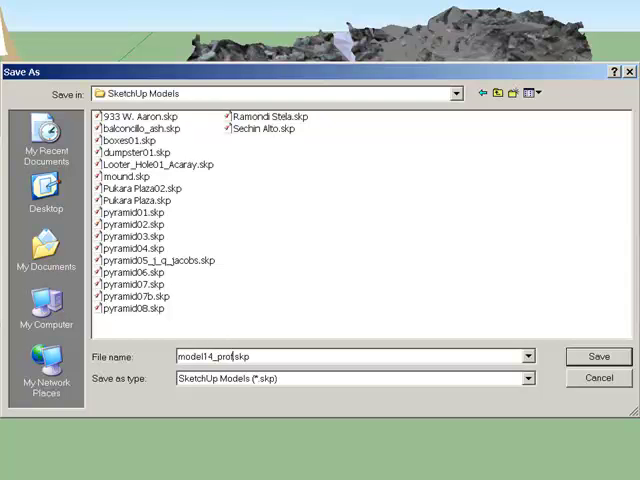
{"action": "left_click", "coordinate": [598, 356]}
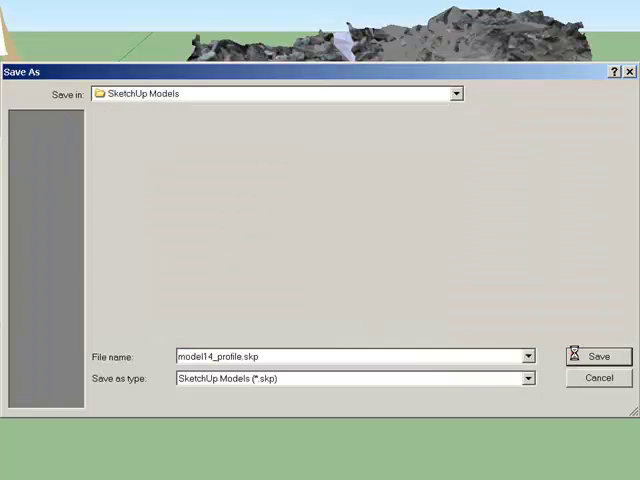
{"action": "left_click", "coordinate": [596, 356]}
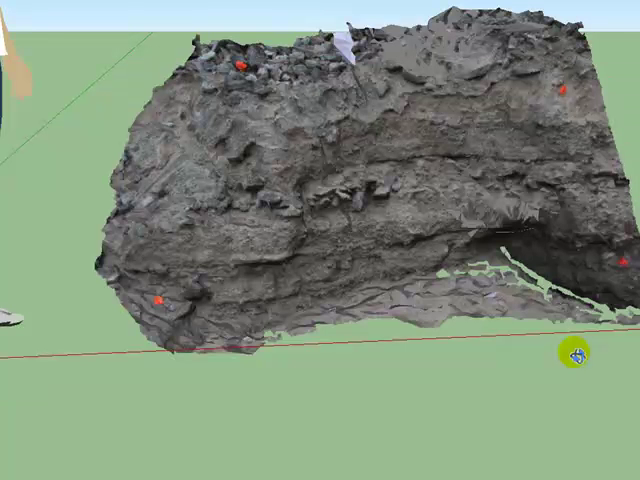